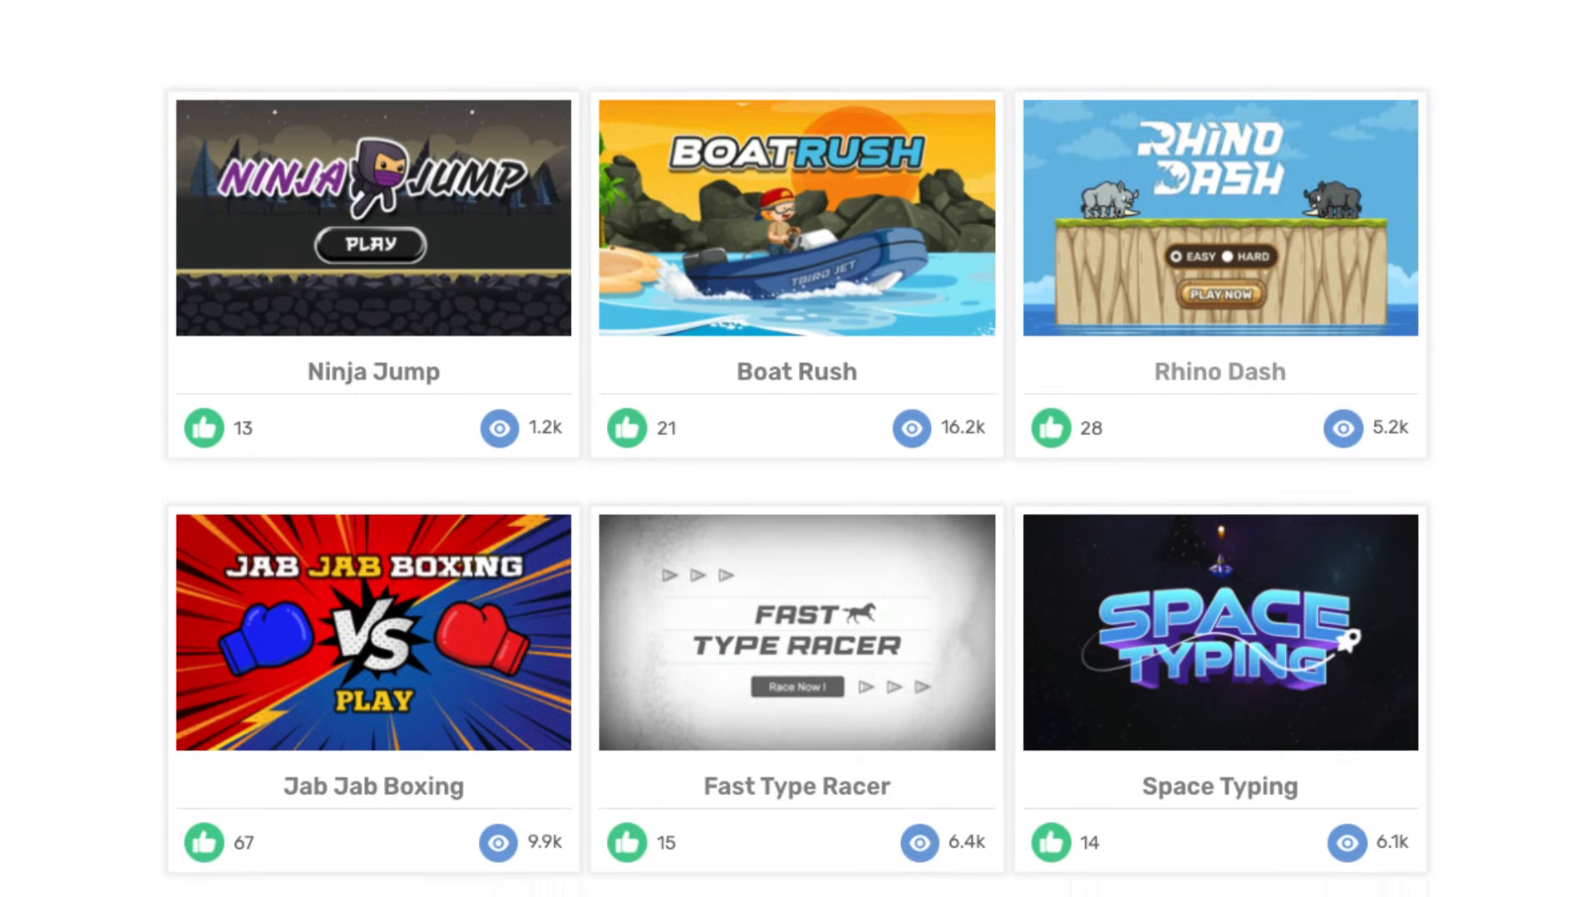
Browse down the games grid and open the double-letter words drill lesson (Soccer, dizzy)
scroll("down", 3)
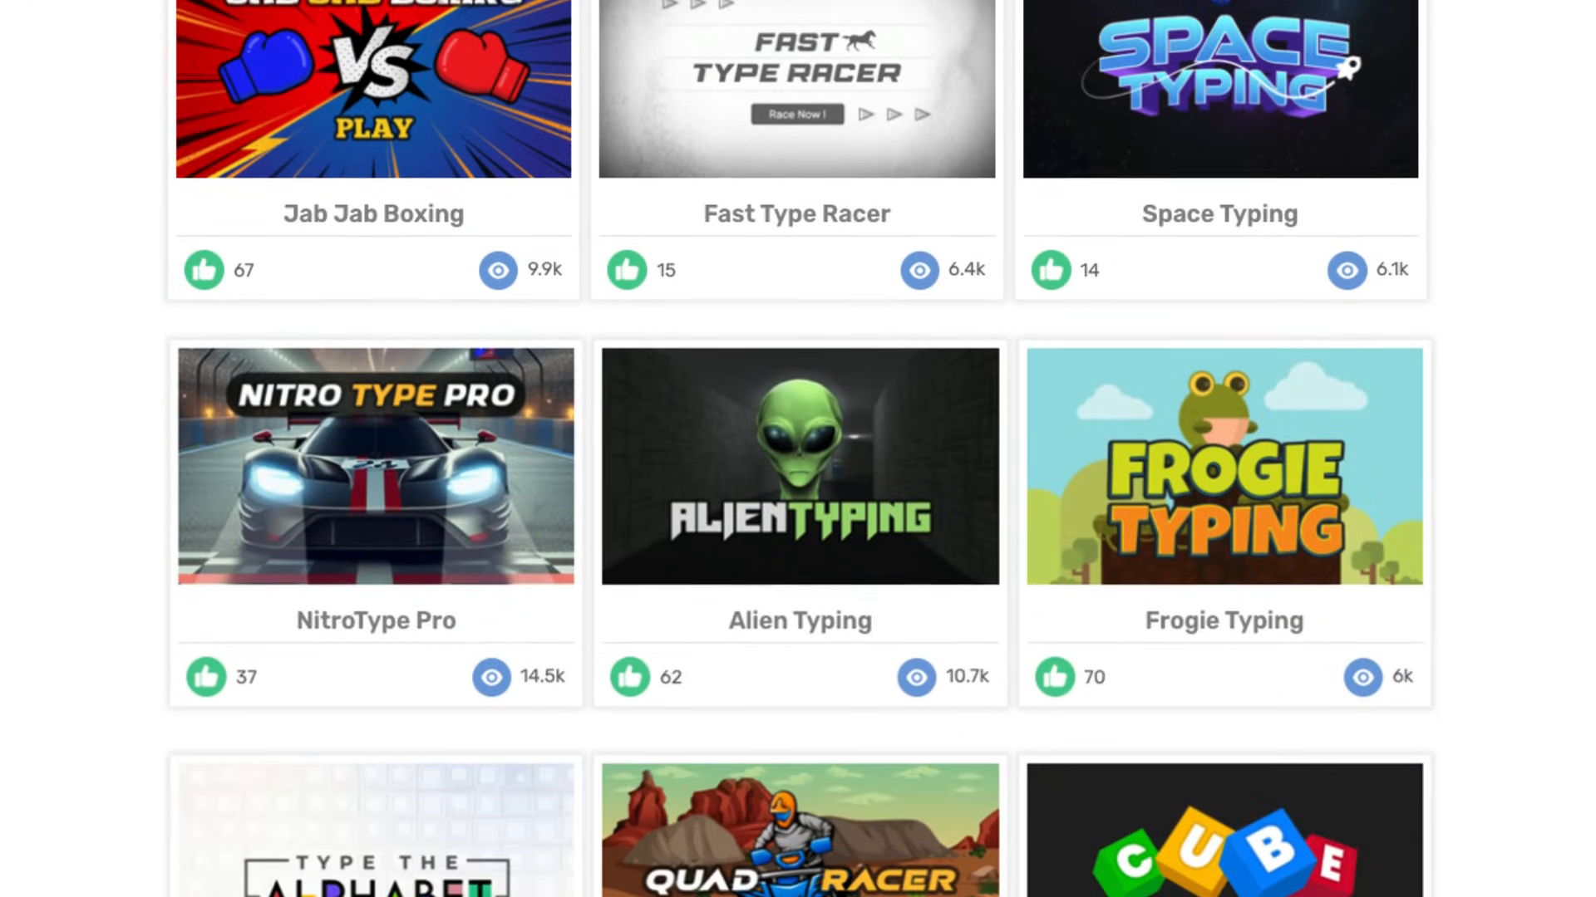
scroll("down", 3)
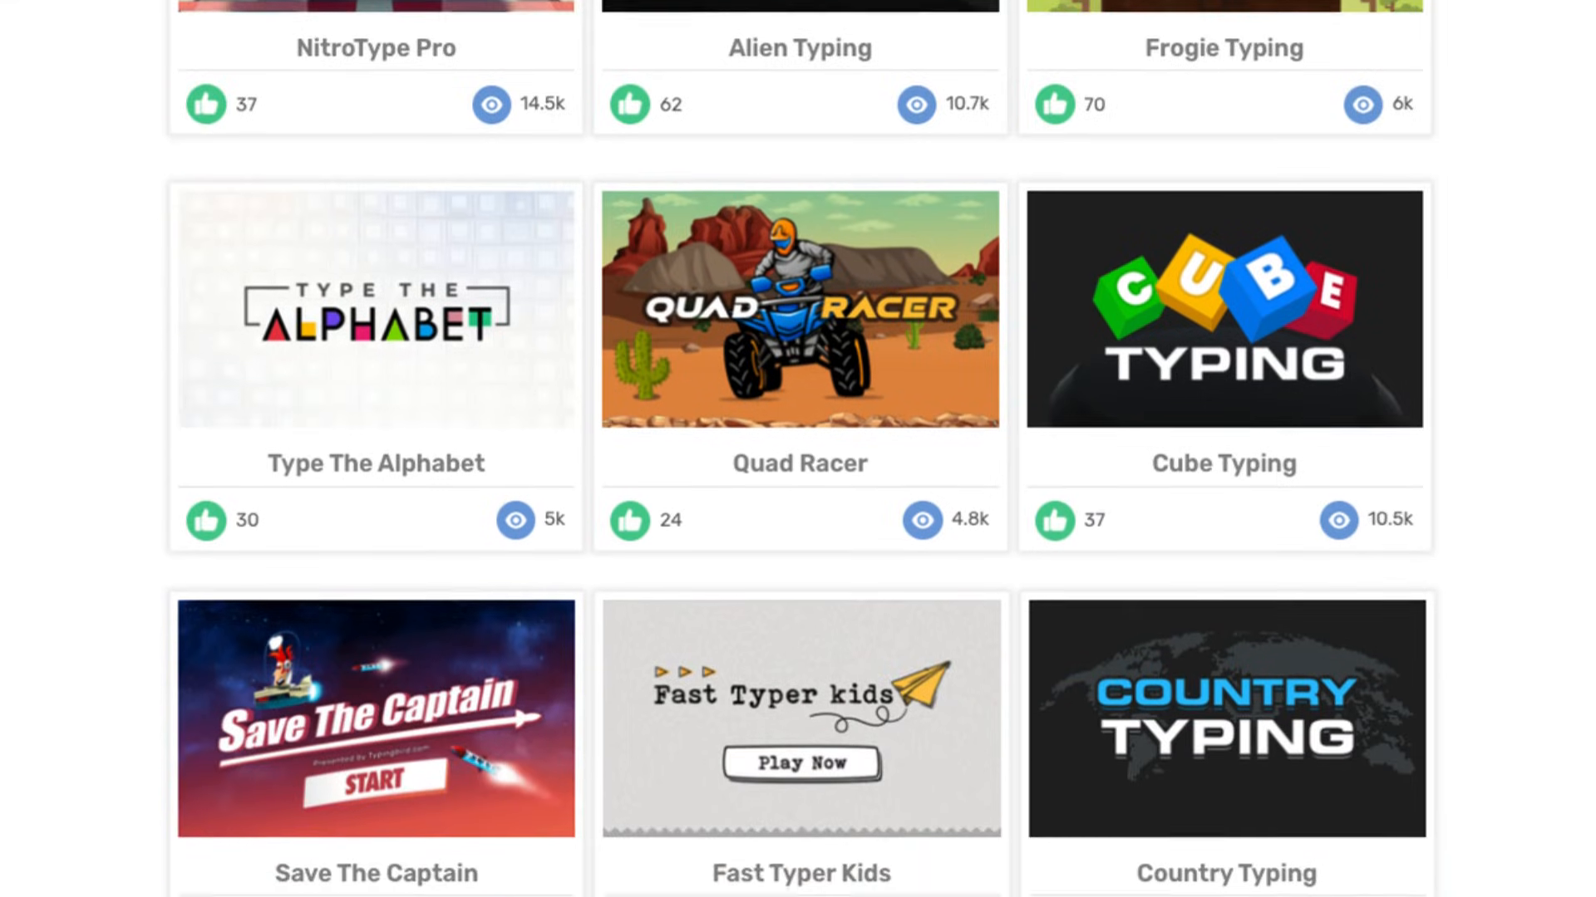
scroll("down", 3)
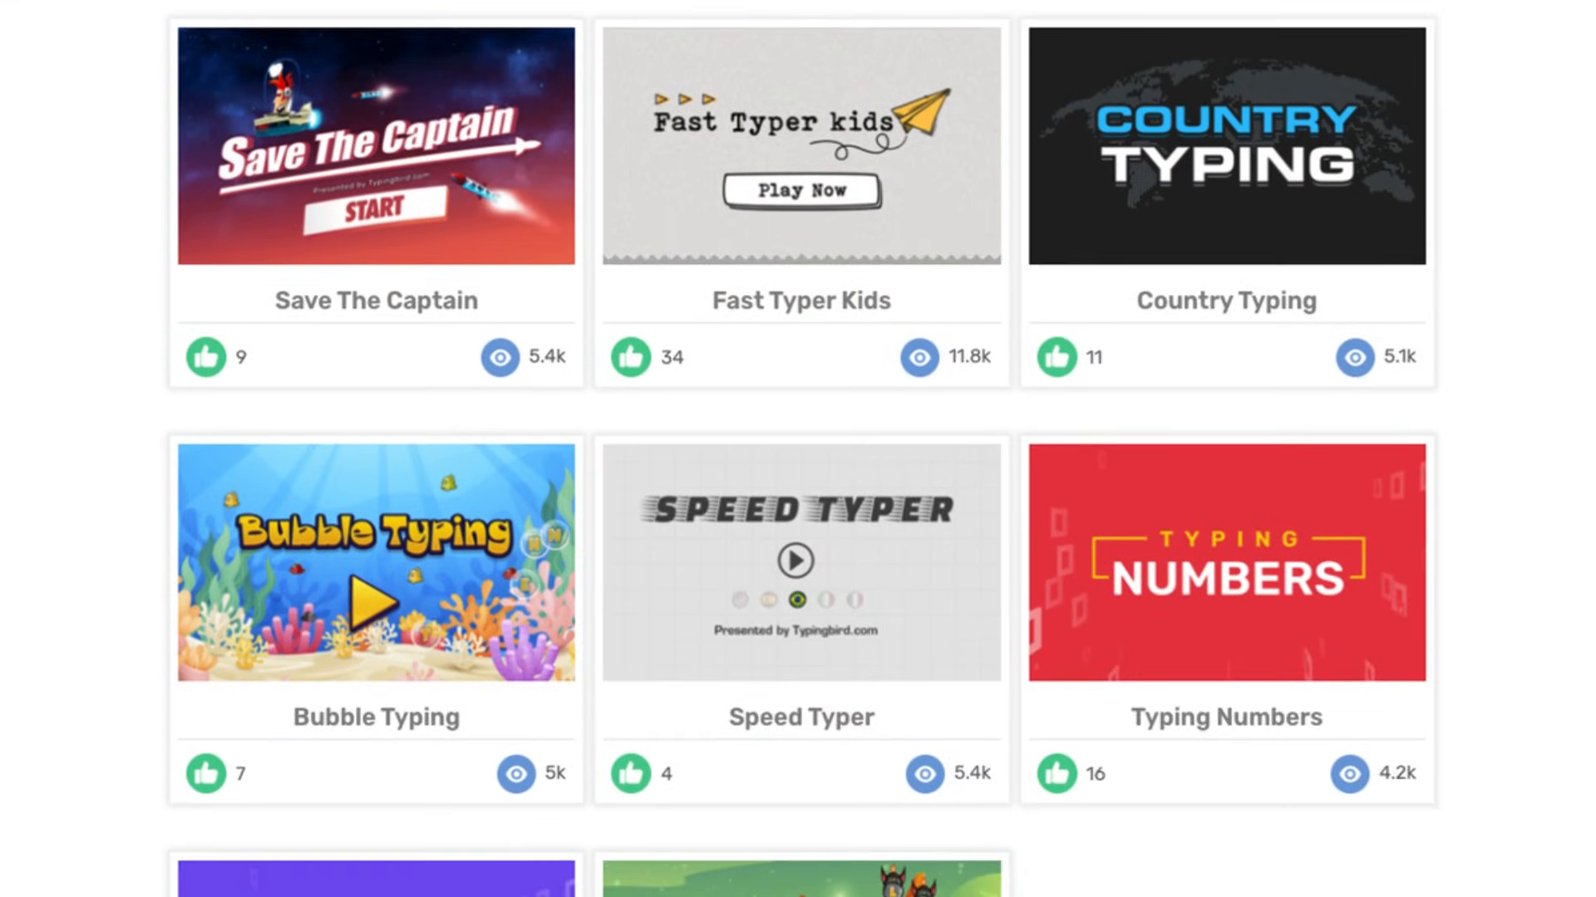
left_click(376, 605)
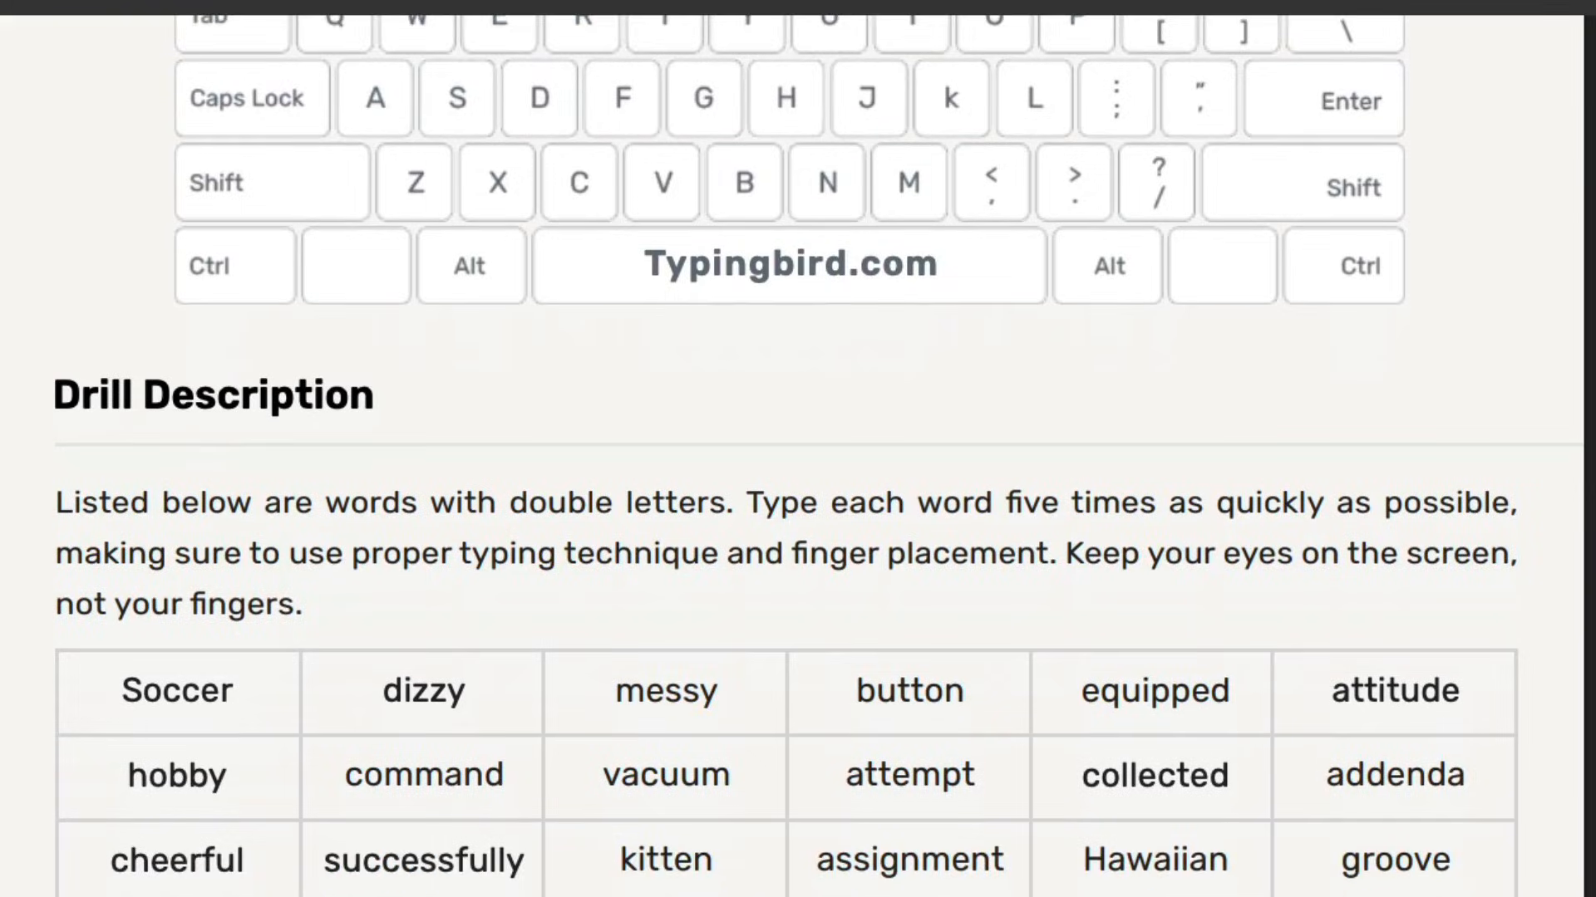
Scroll the games listing showing Ninja Jump, Boat Rush and the category list
scroll("down", 3)
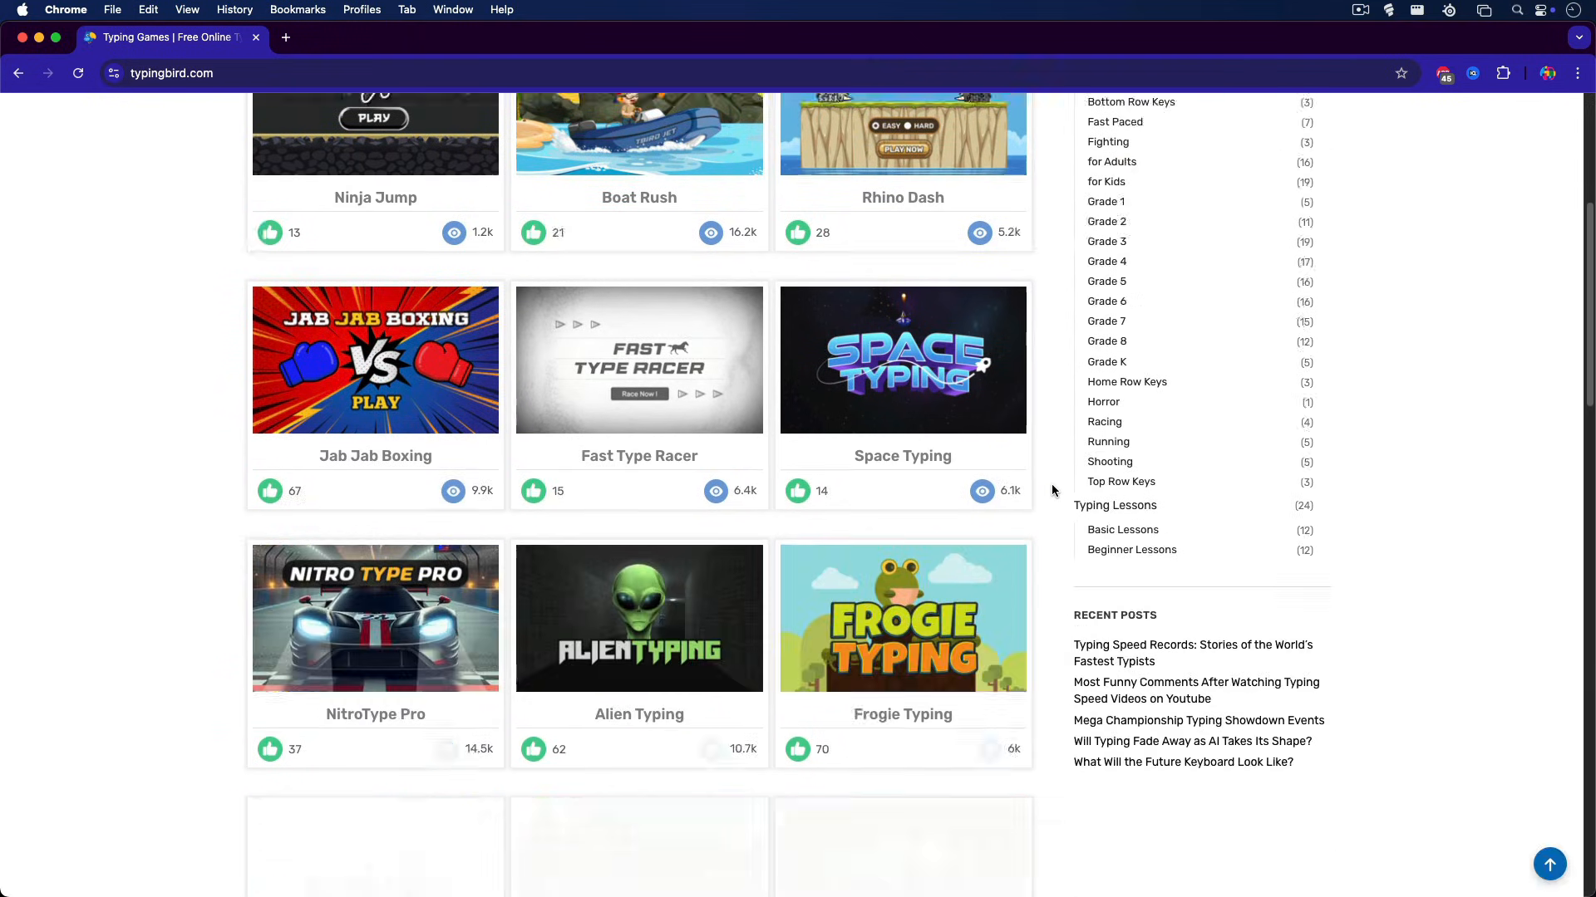
Launch Cube Typing from the games grid, reaching its Choose your Levels screen
scroll("down", 3)
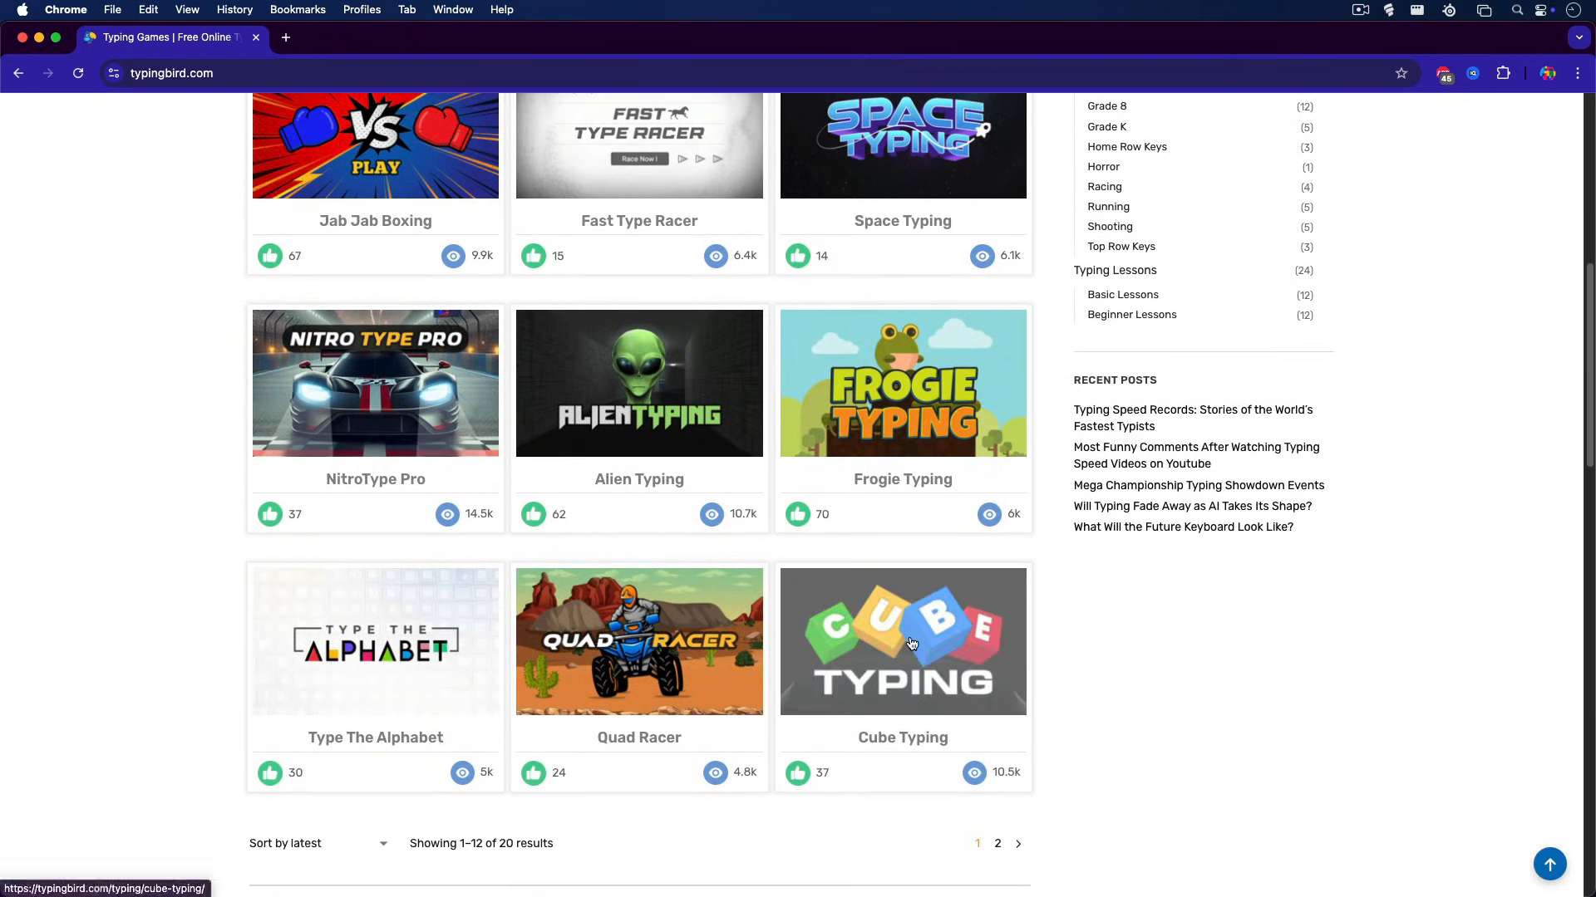
left_click(910, 642)
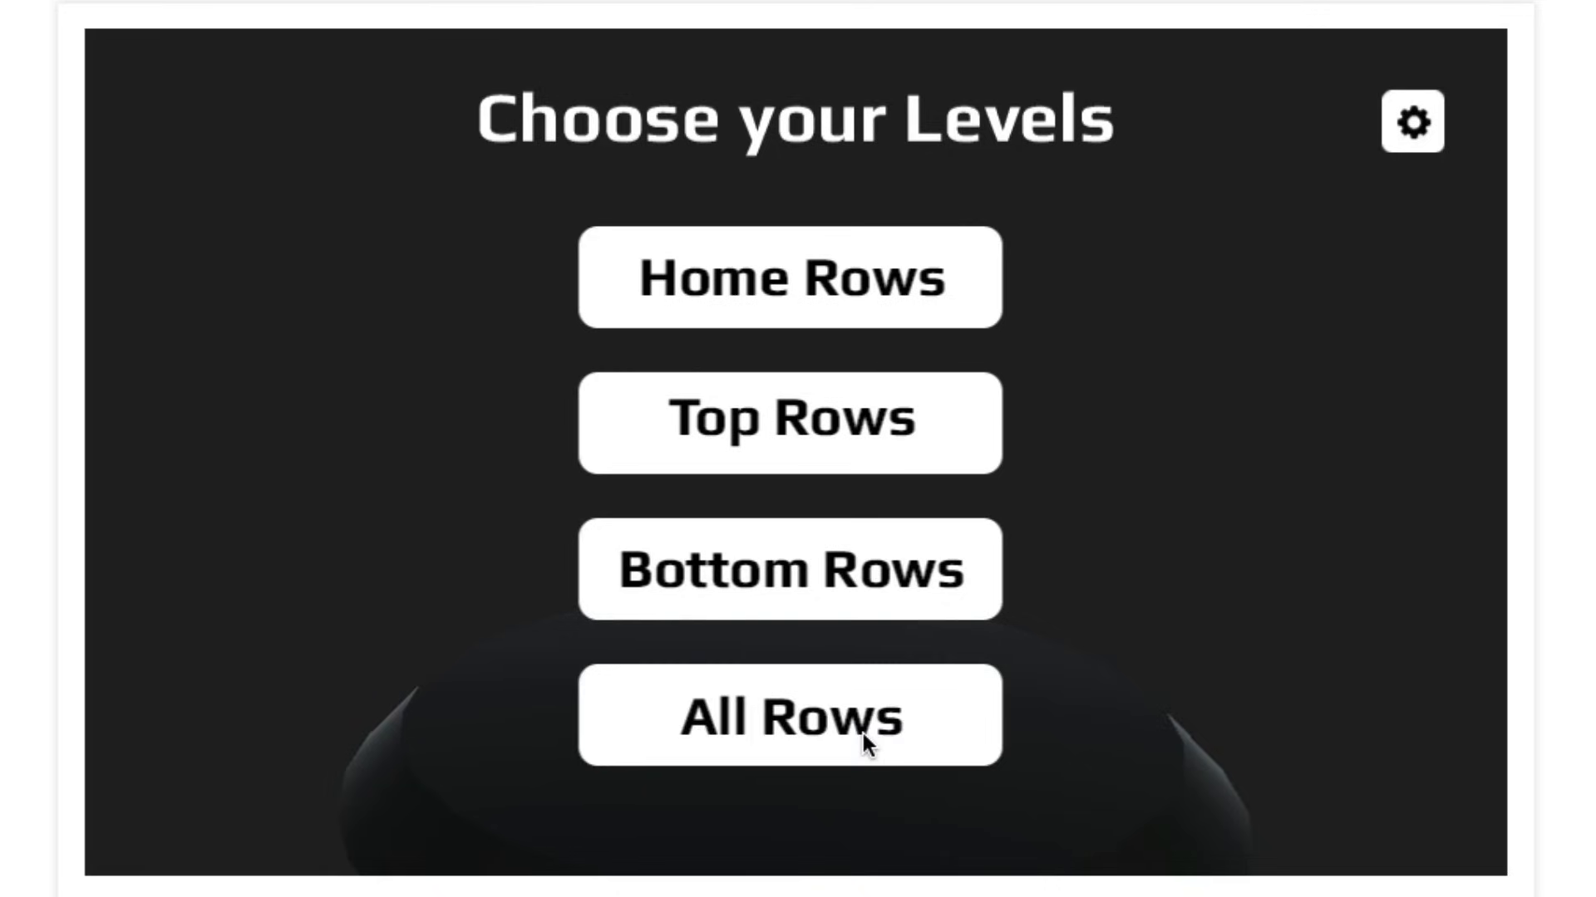
Start Cube Typing with the All Rows level
left_click(788, 721)
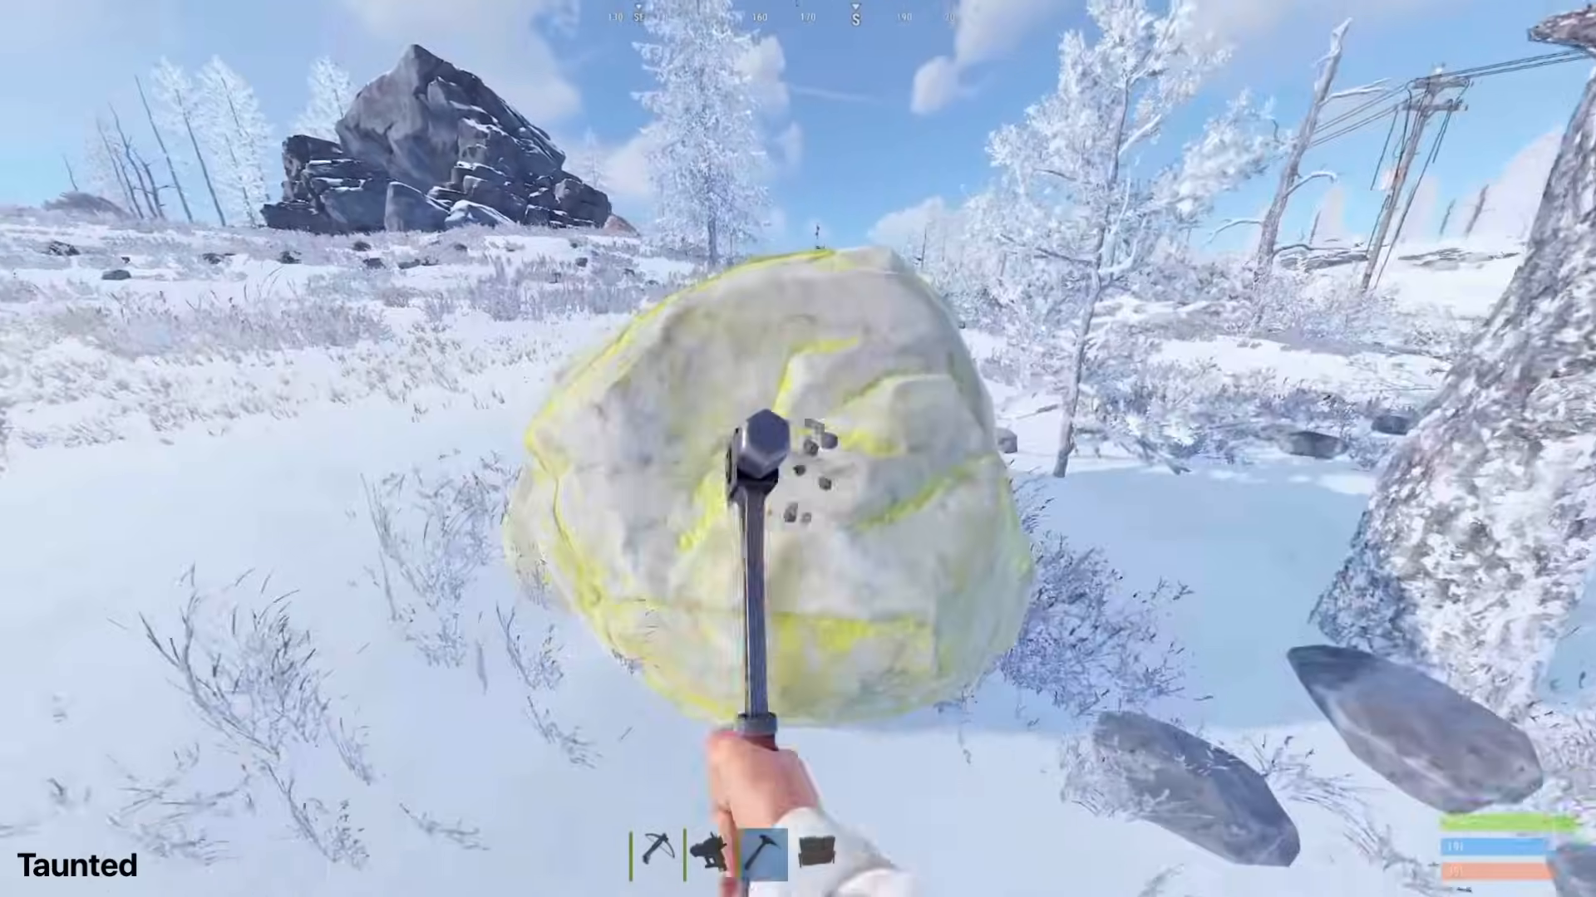
Play the word-typing game, entering prompted words like 'soul' to reach score 200
left_click(773, 459)
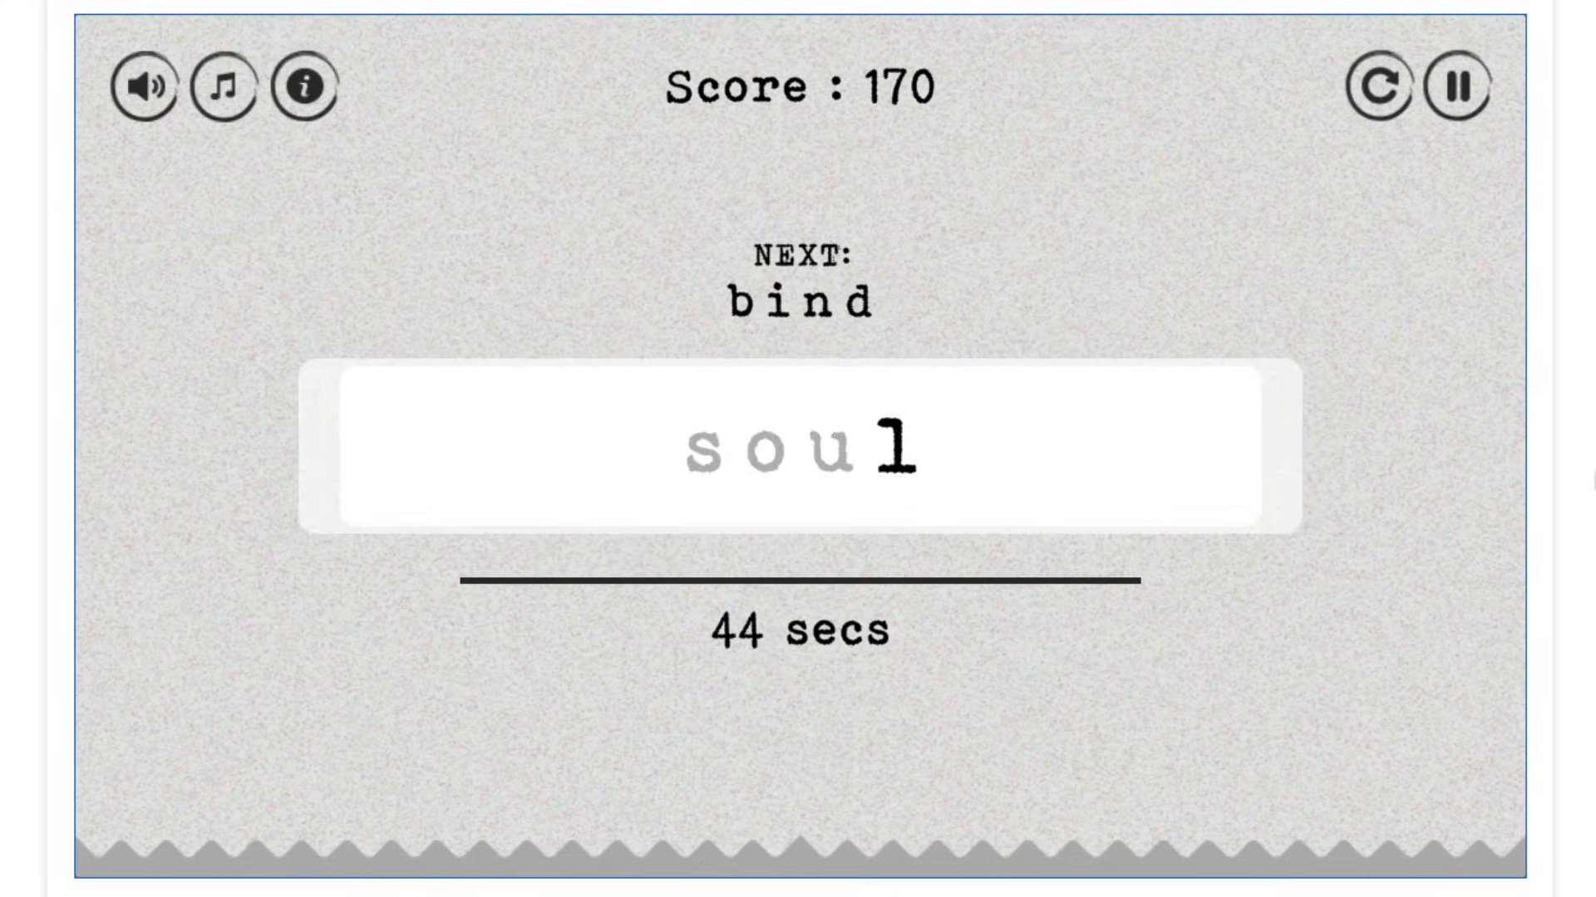
type("soul")
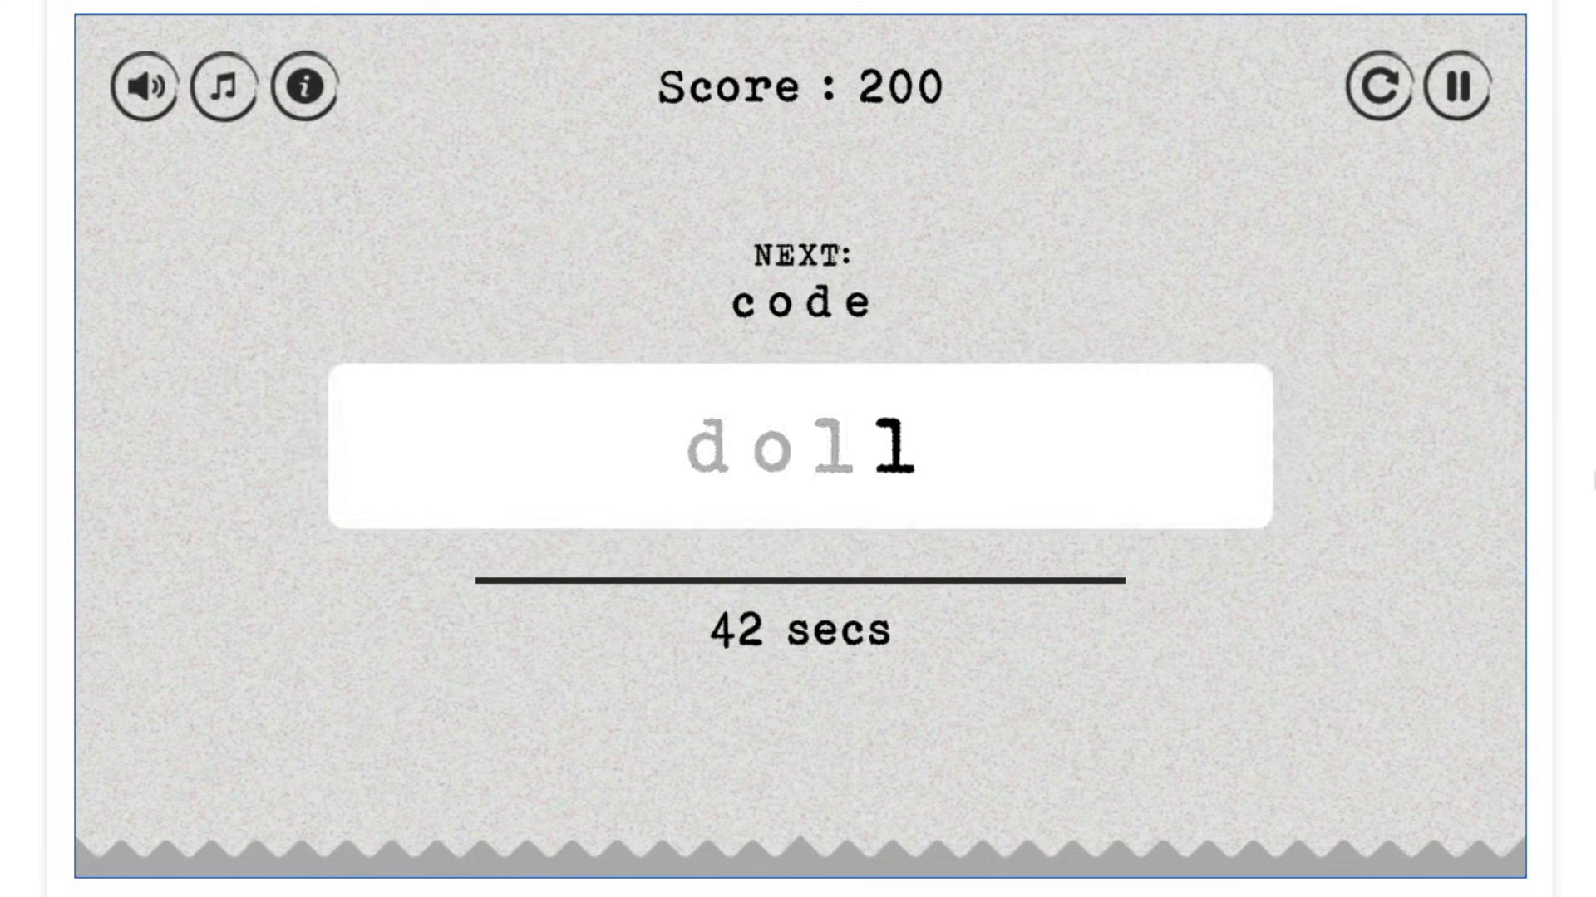